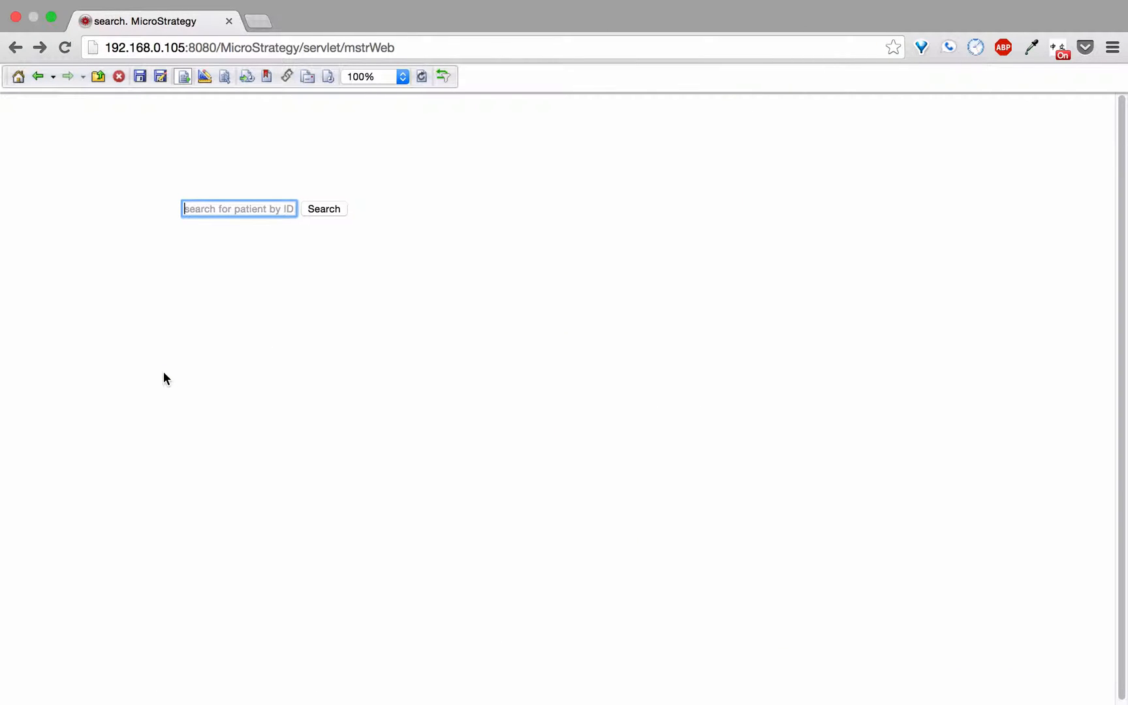
text(95477884)
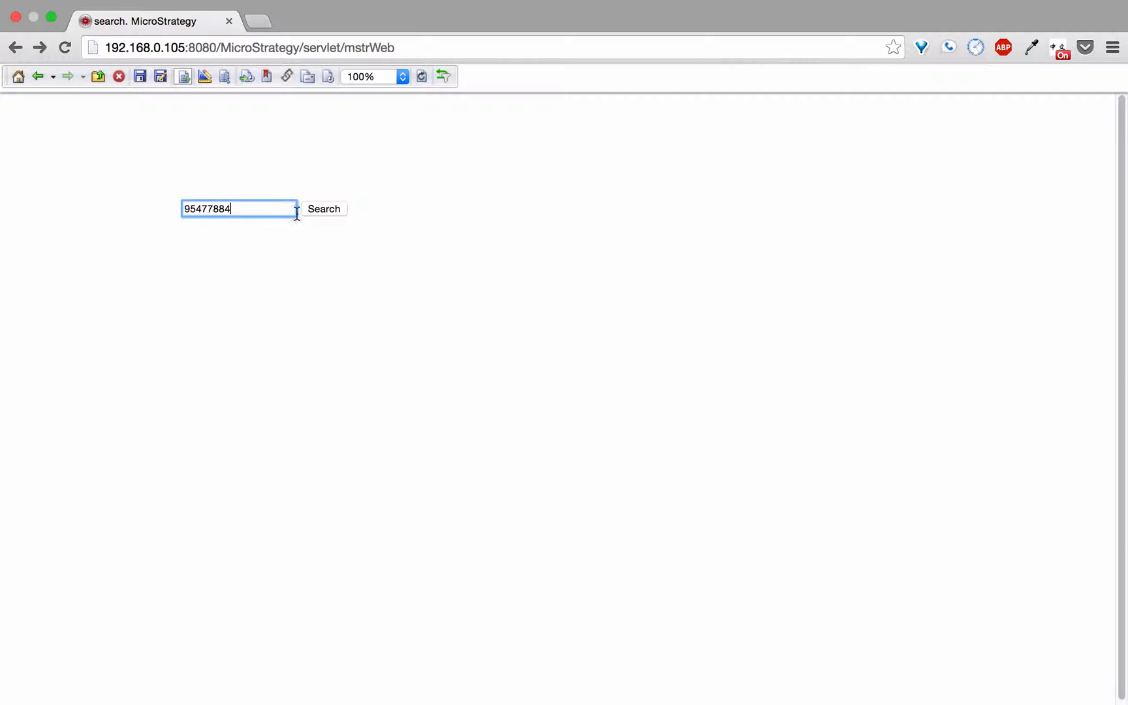
click(323, 209)
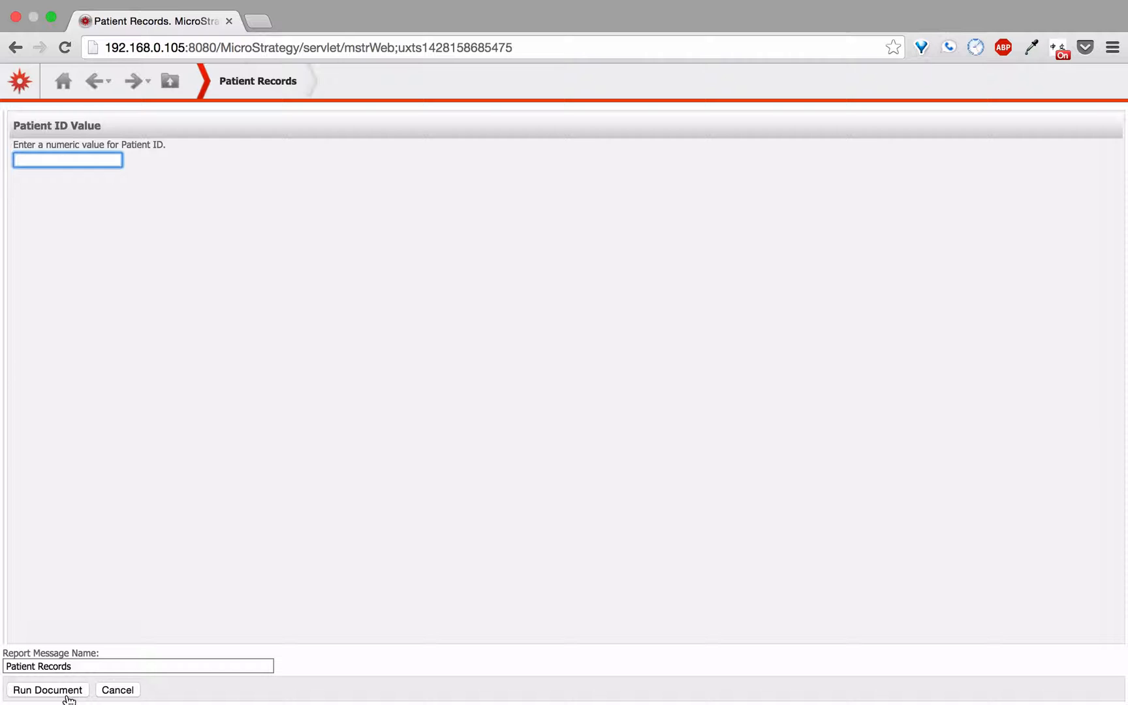
text(78)
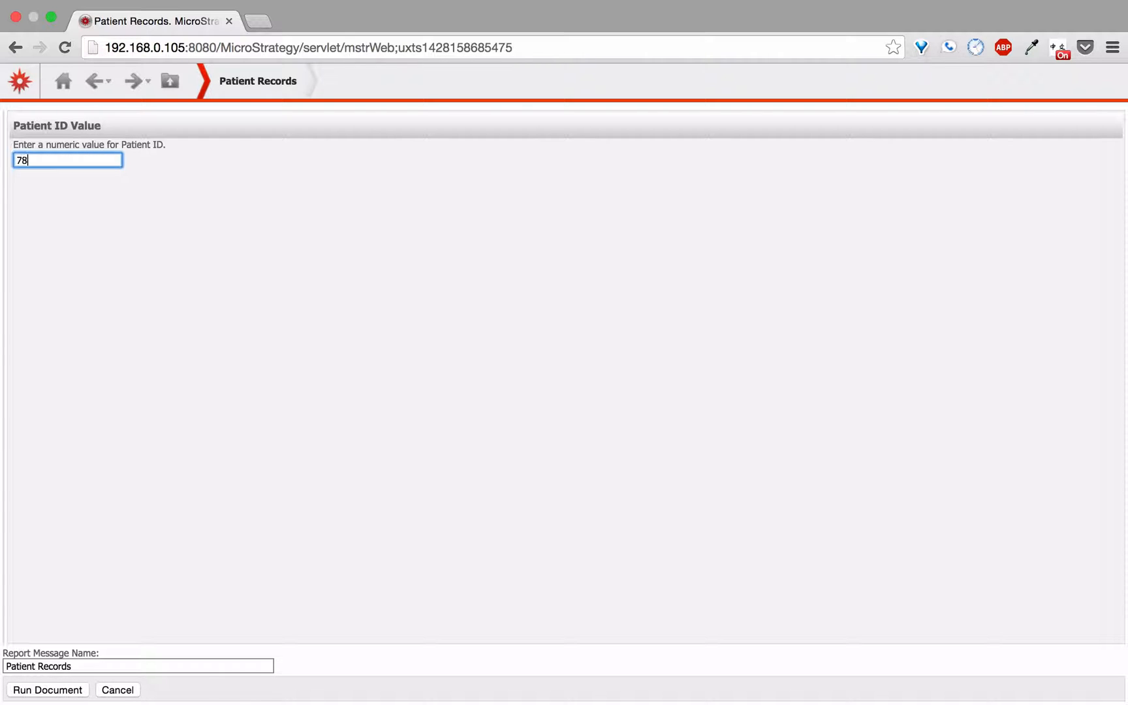
text(895120)
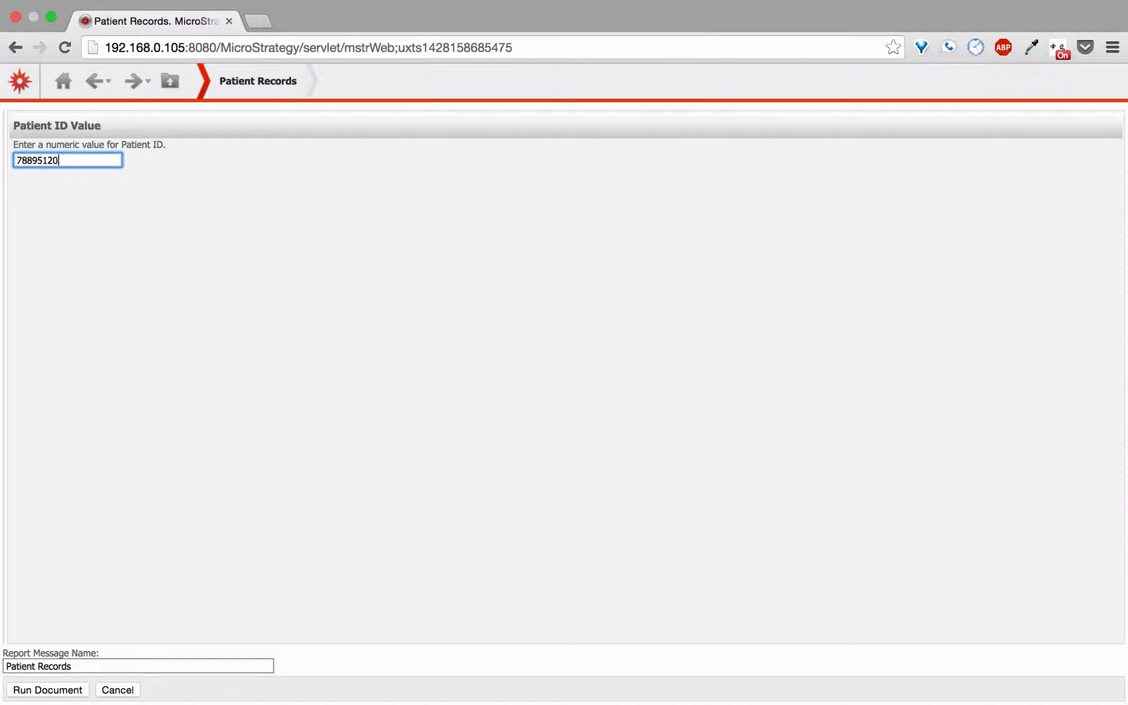
click(47, 690)
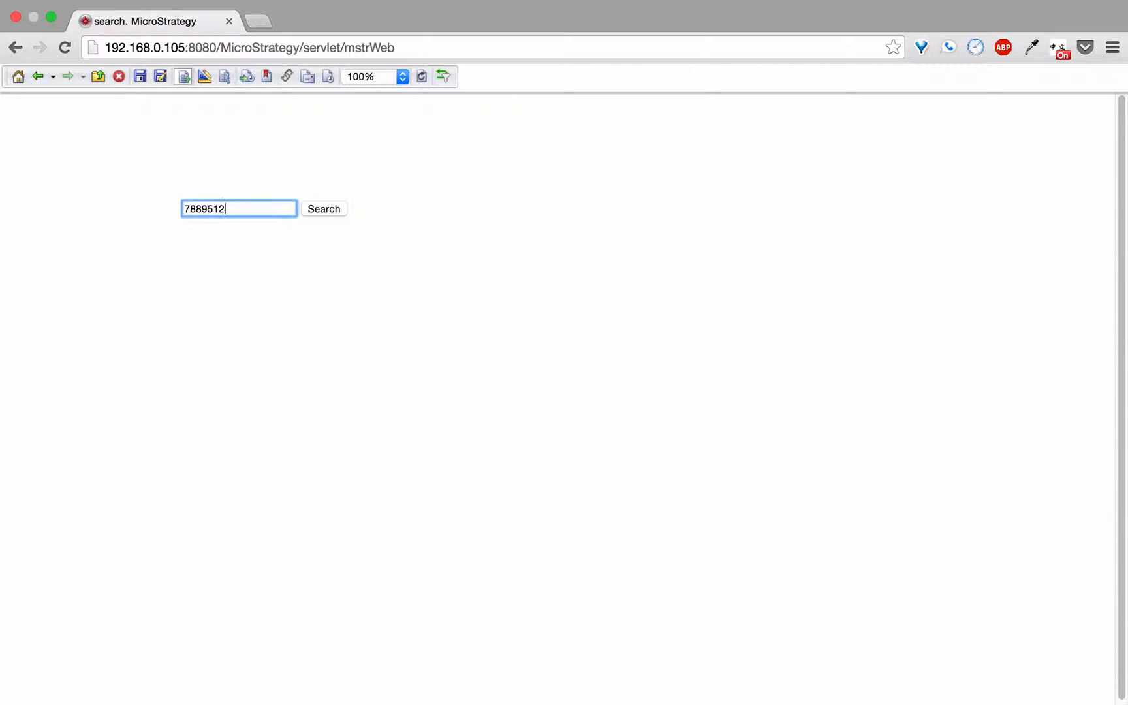
click(323, 209)
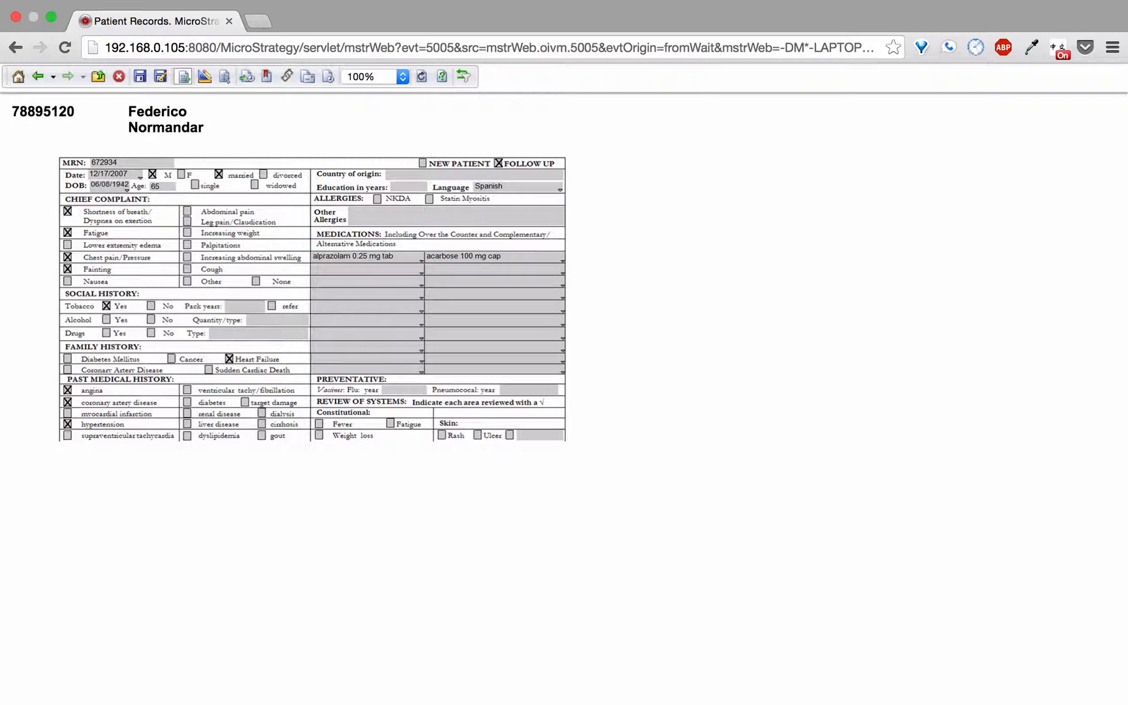
click(16, 47)
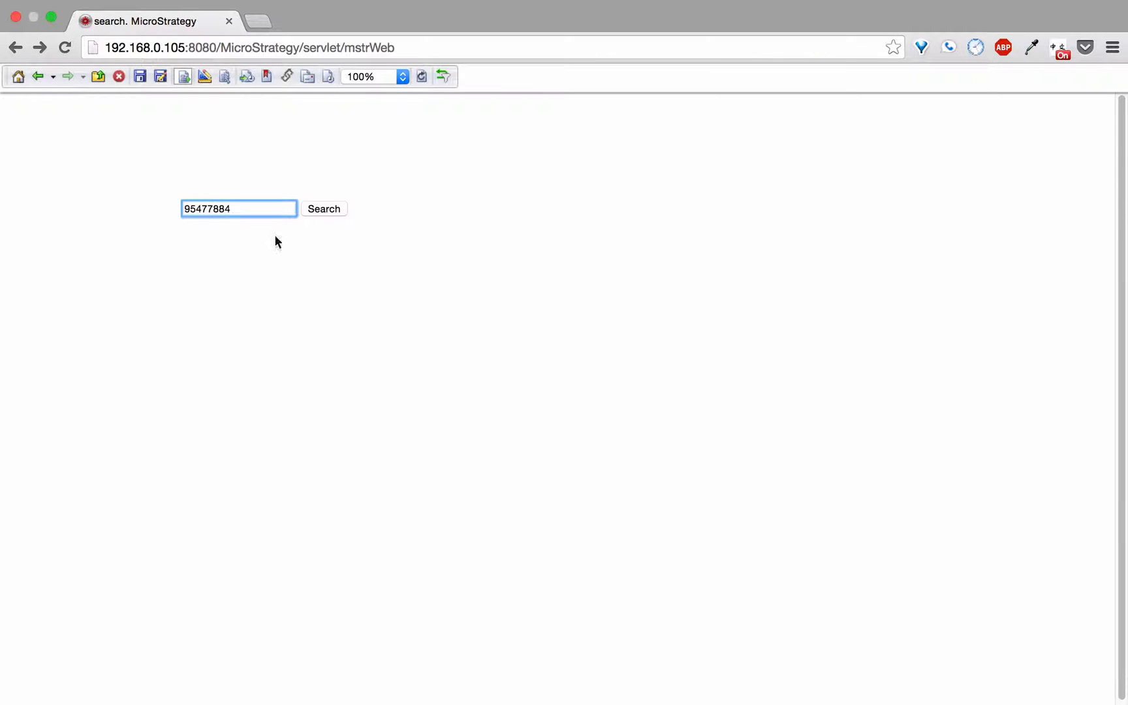
click(322, 208)
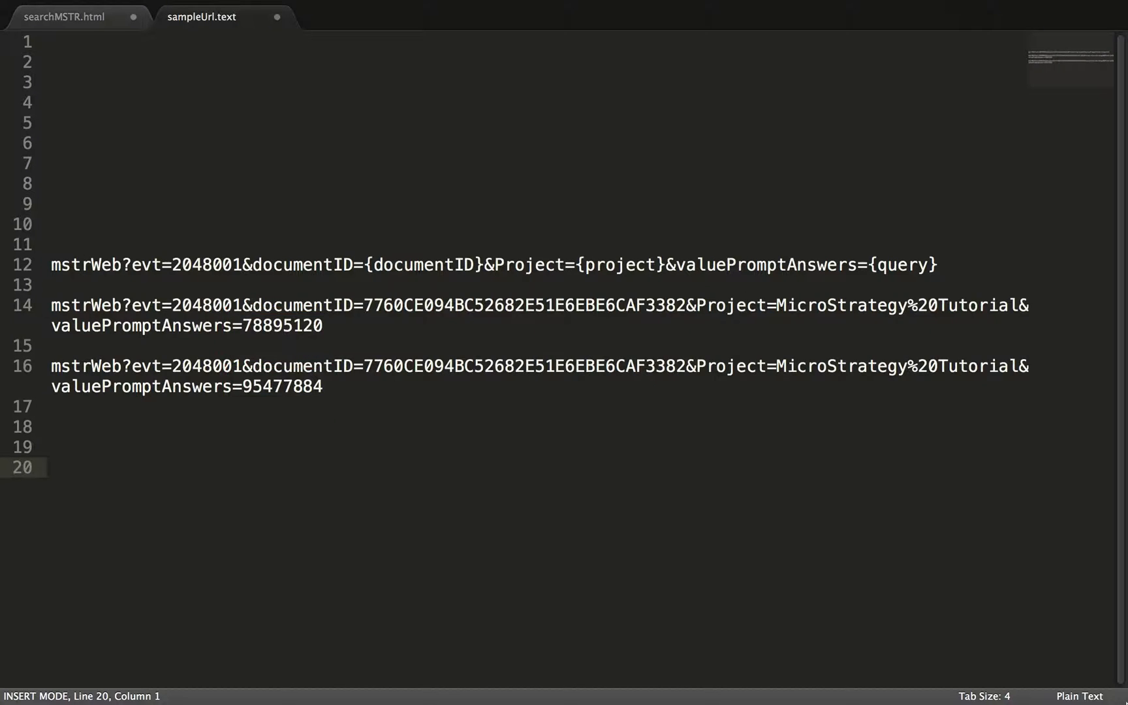
Show the searchMSTR.html form and redirect script in Sublime Text
click(65, 17)
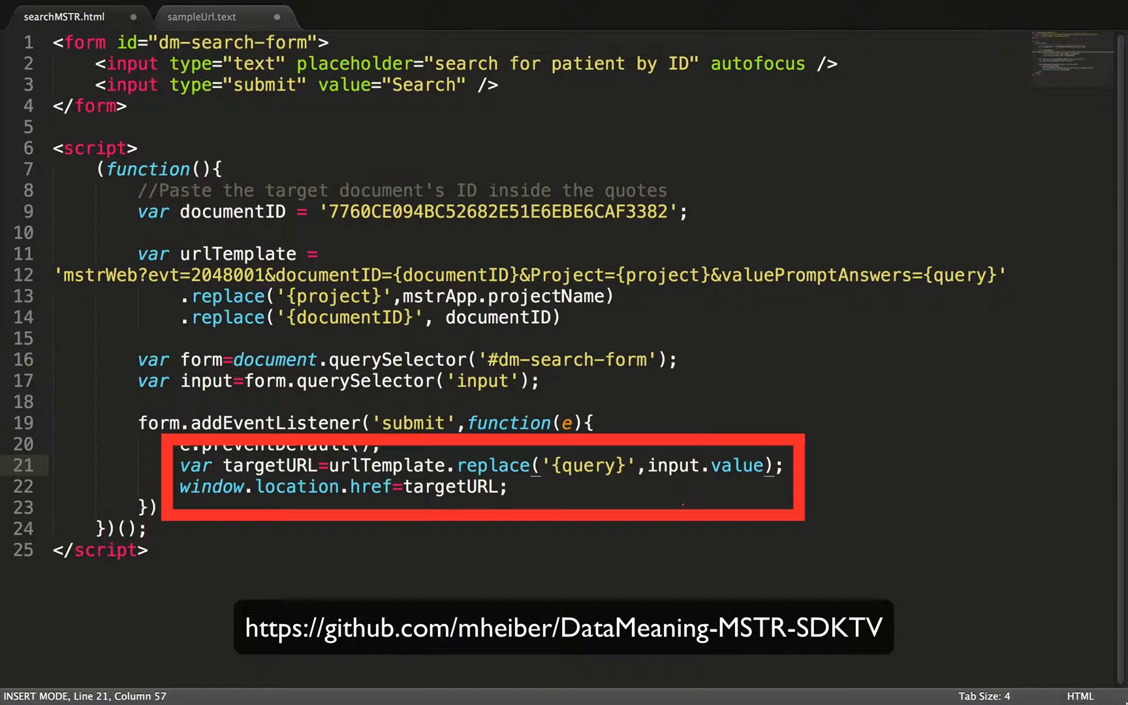